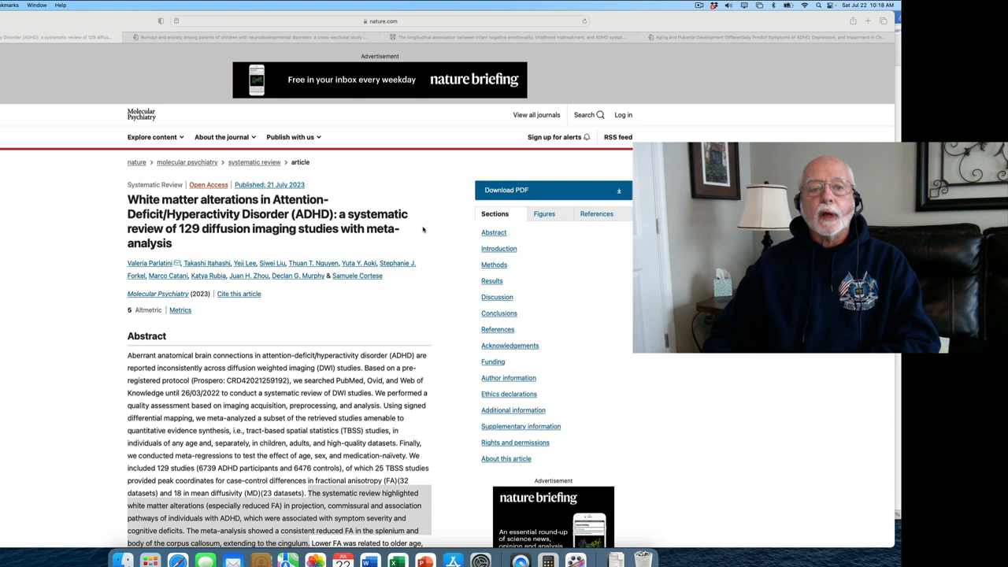
- Scroll down through the article shown in Safari
scroll(down, 3)
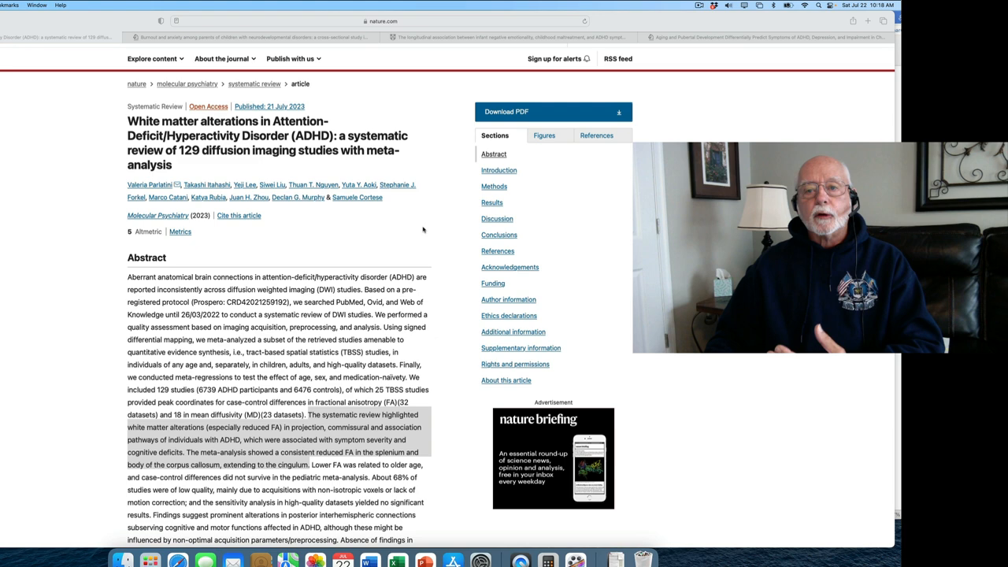
scroll(down, 3)
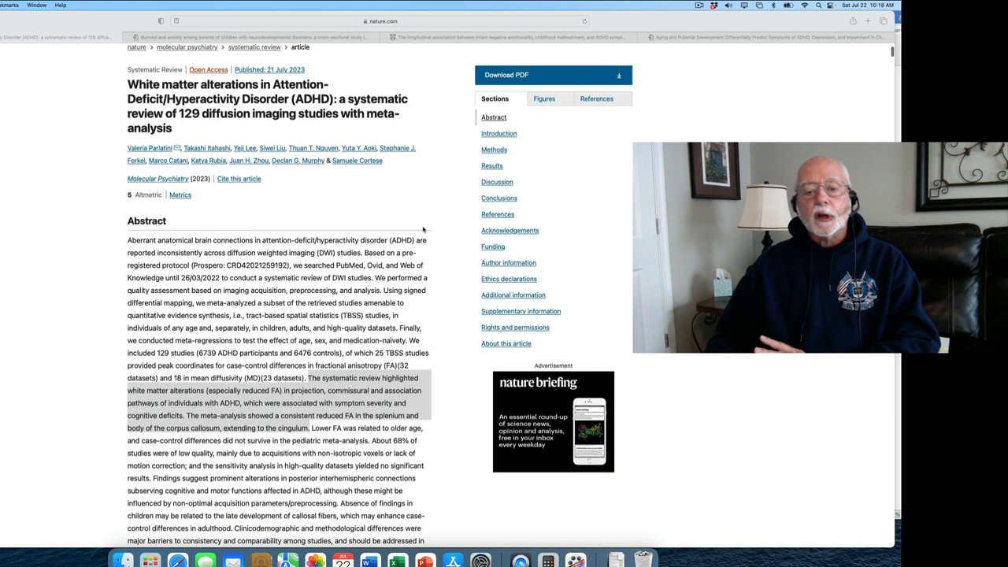
scroll(down, 3)
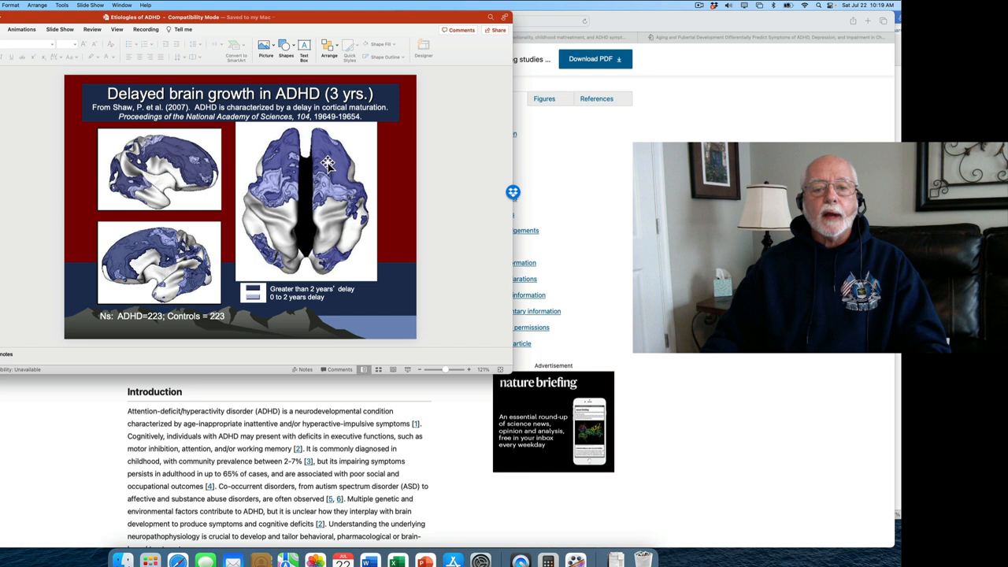
mouse_move(394, 236)
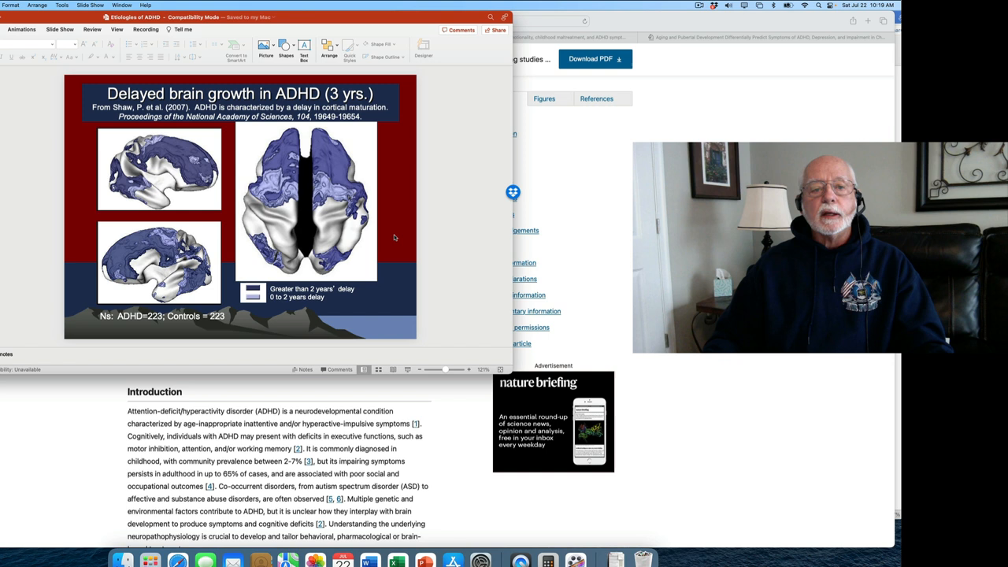
mouse_move(270, 189)
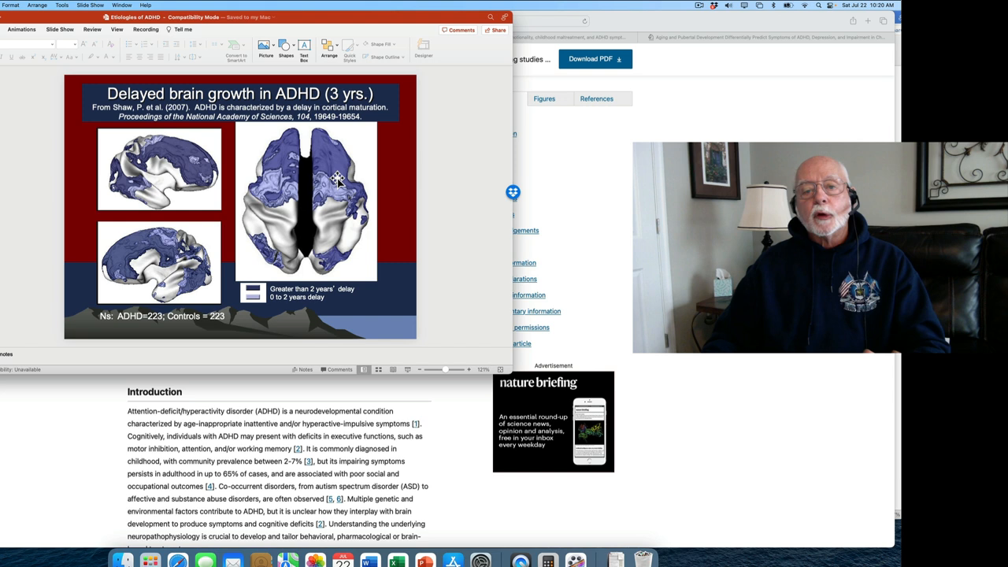
mouse_move(196, 287)
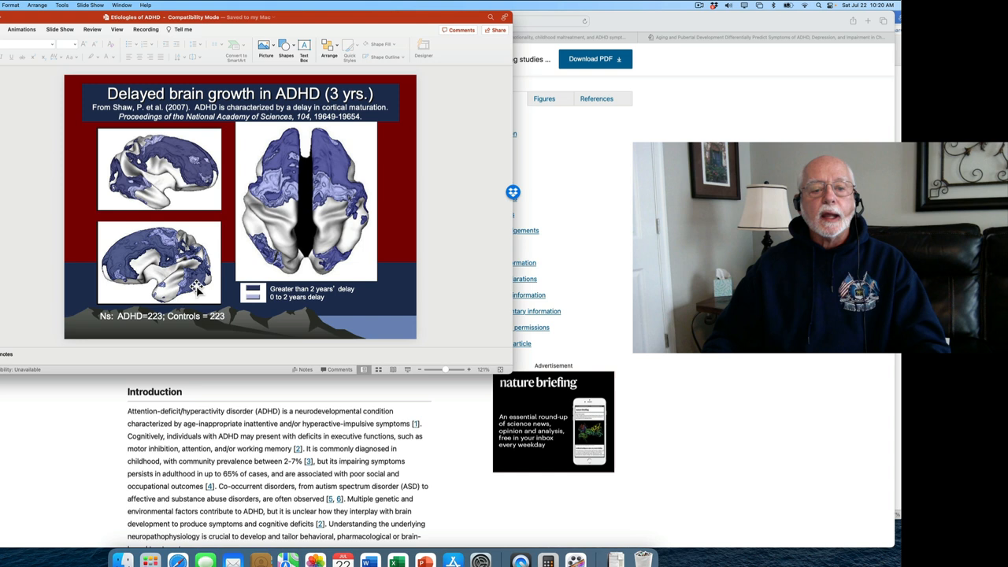
mouse_move(213, 178)
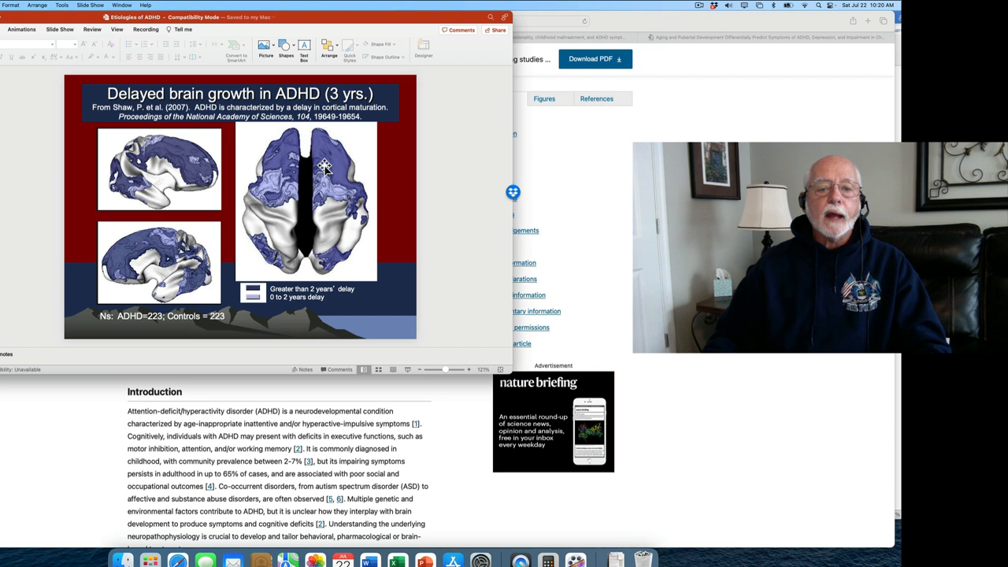
mouse_move(314, 228)
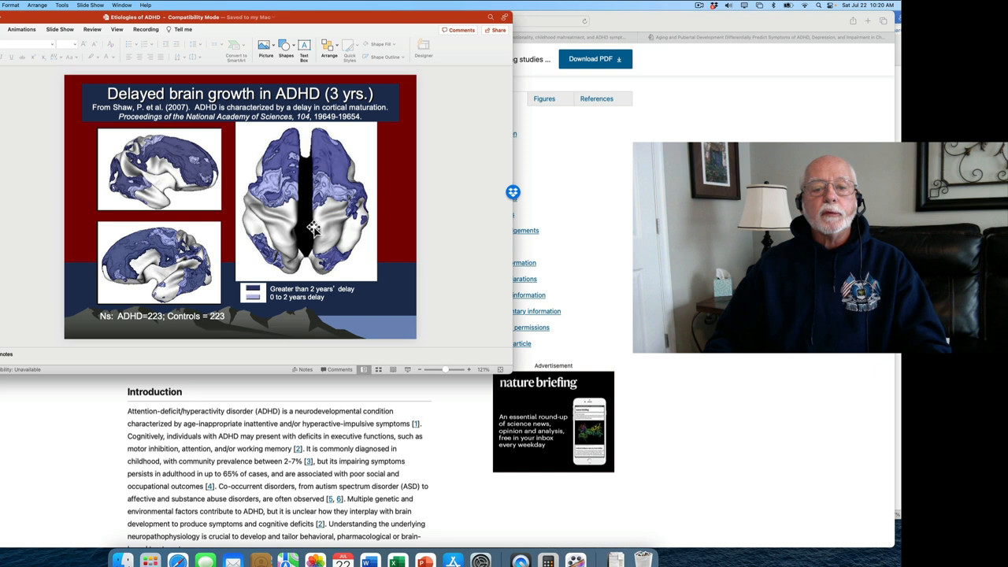
mouse_move(334, 232)
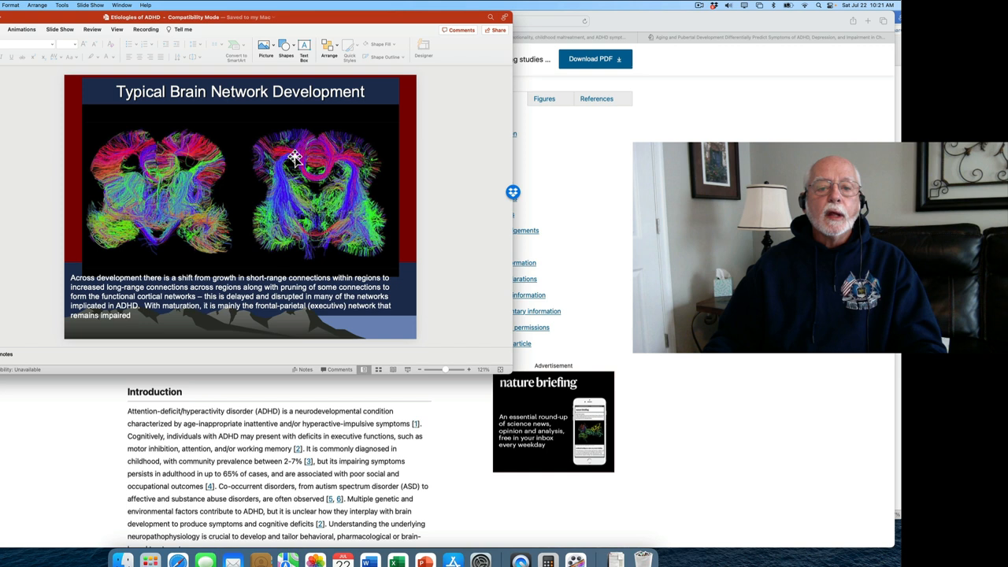
mouse_move(355, 217)
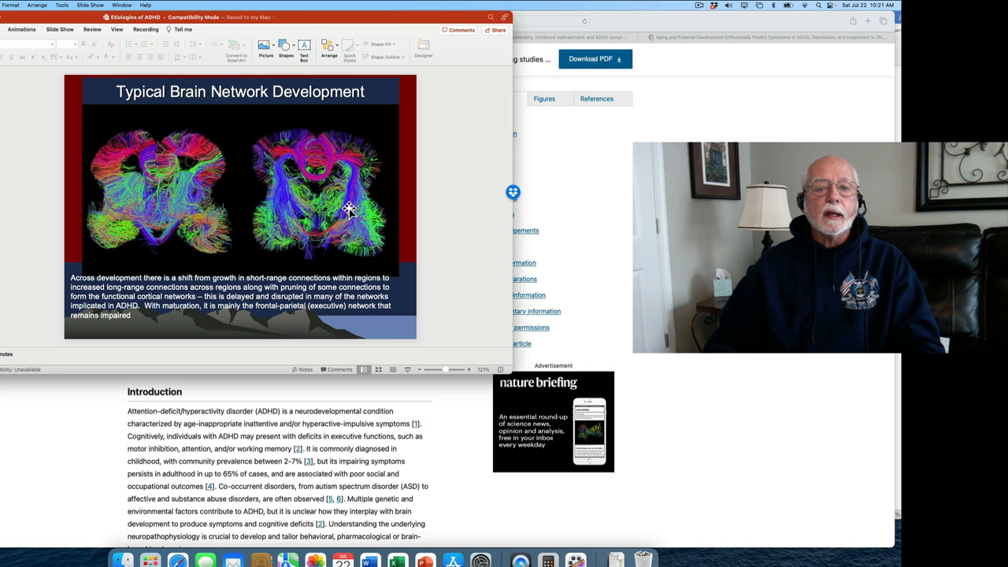
mouse_move(200, 195)
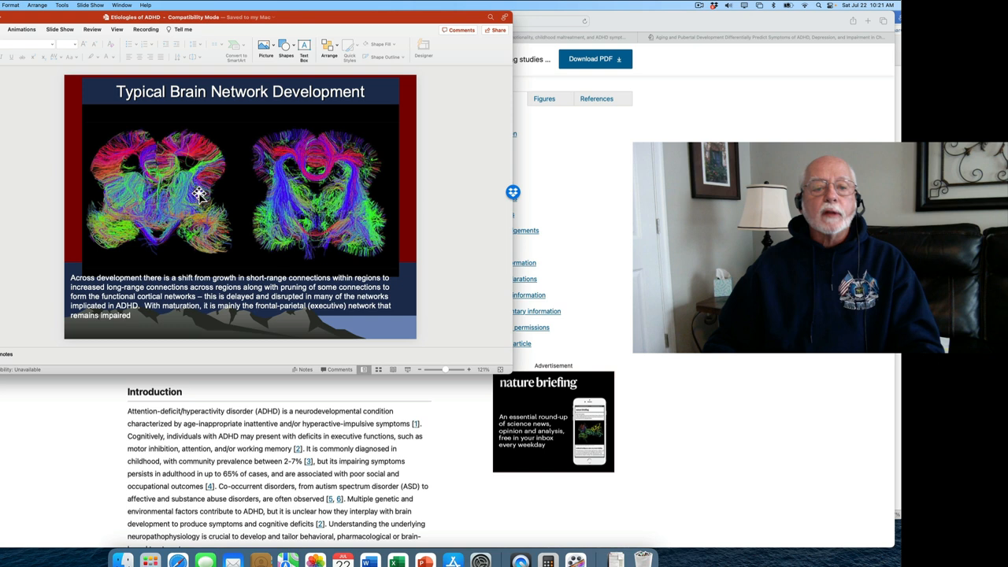
mouse_move(356, 211)
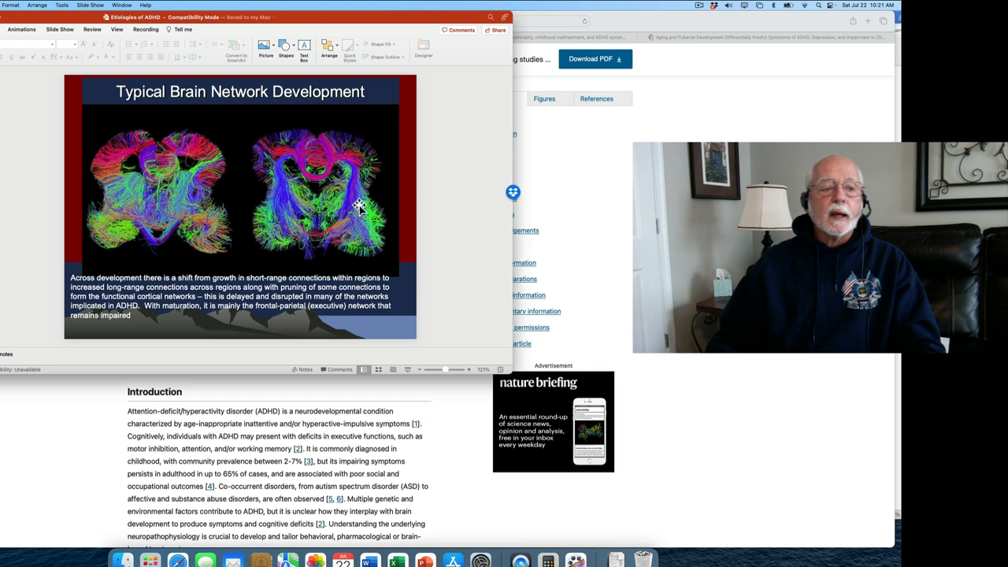
mouse_move(321, 163)
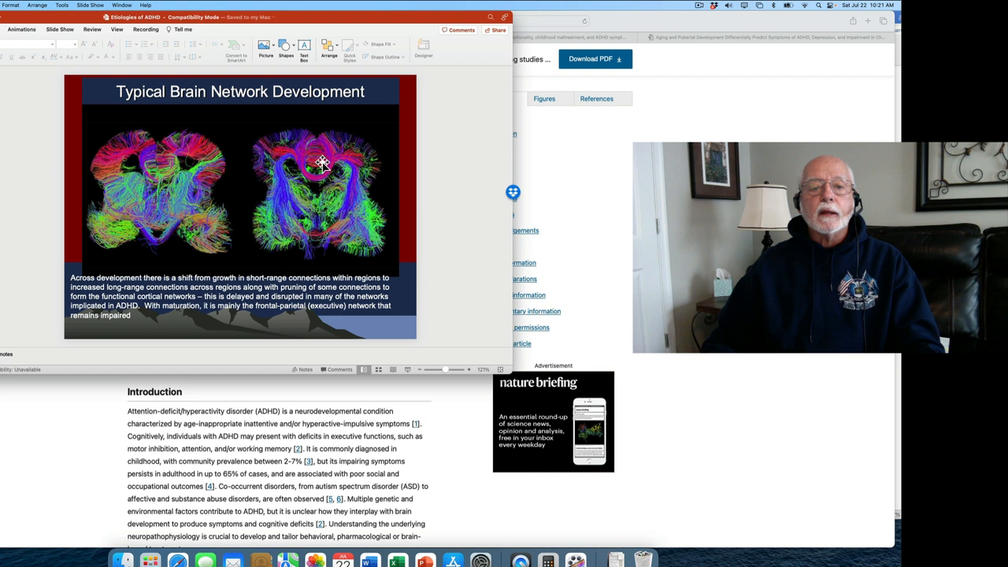
mouse_move(13, 114)
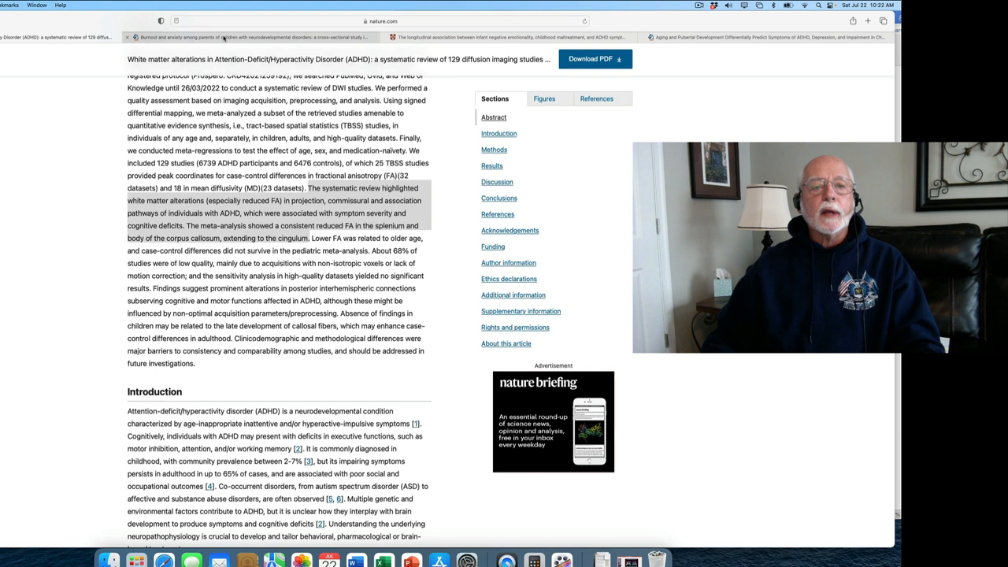
- Switch to the 'Burnout and anxiety among parents' tab and scroll down its abstract
click(252, 37)
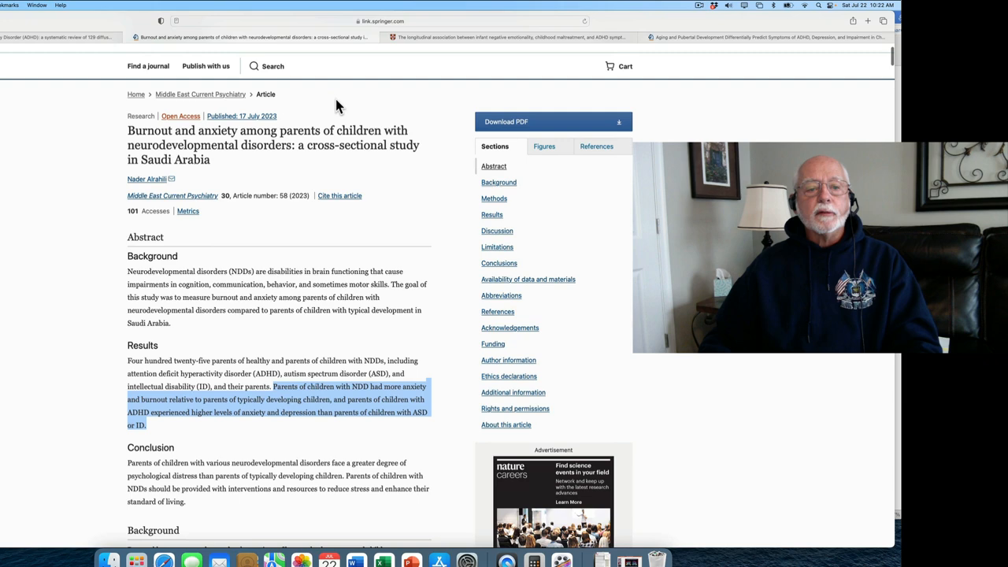
scroll(down, 3)
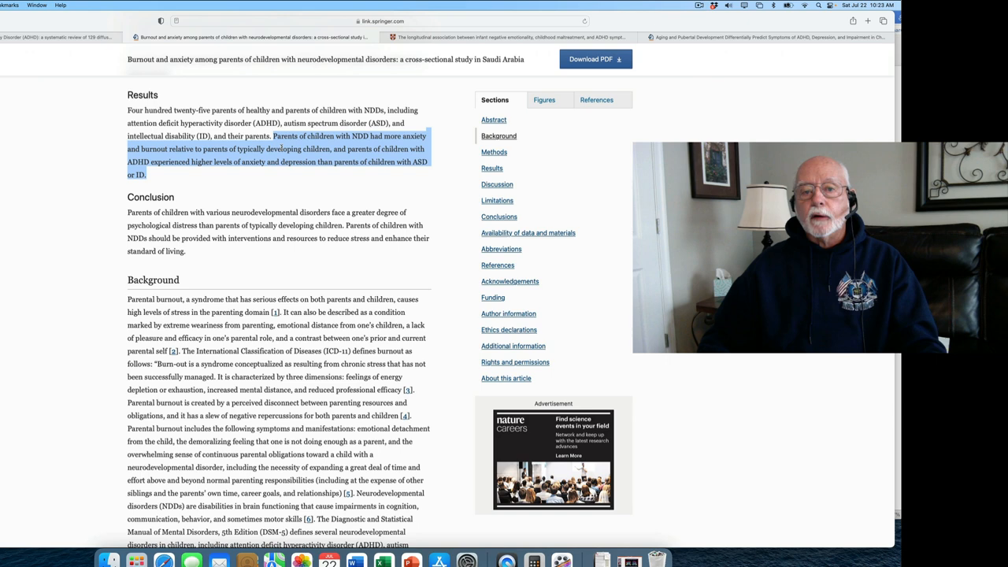
scroll(down, 3)
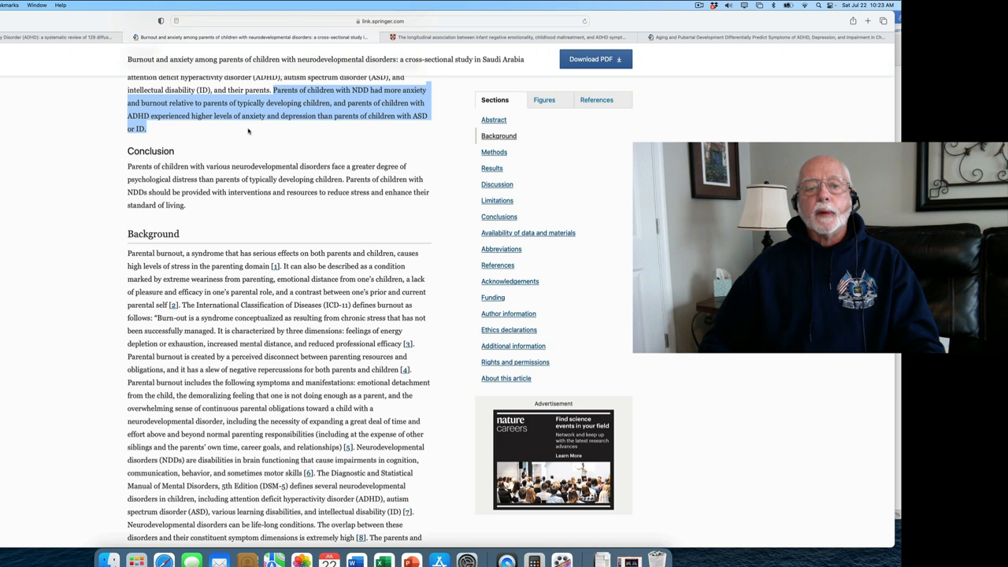
scroll(up, 3)
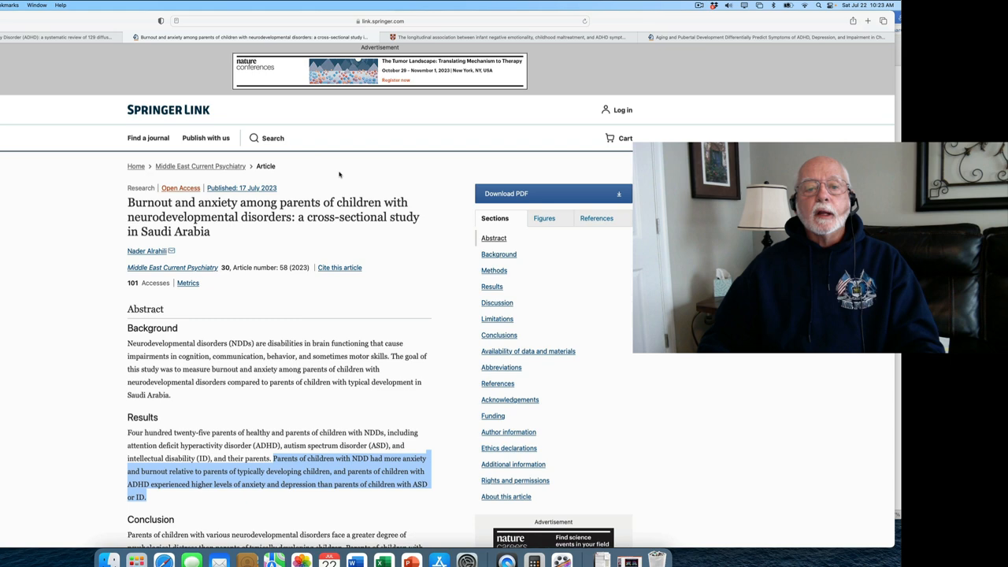
scroll(down, 3)
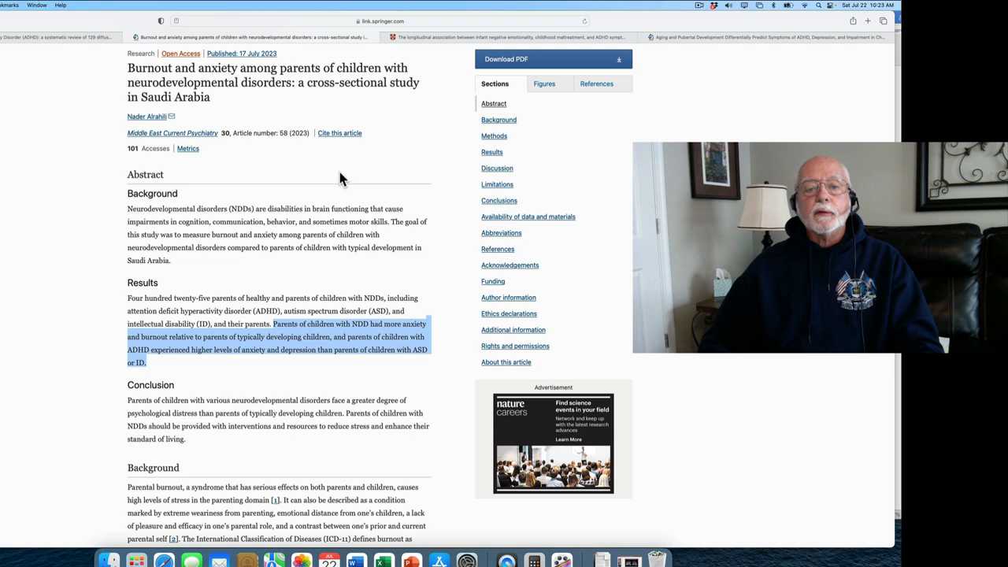
scroll(up, 3)
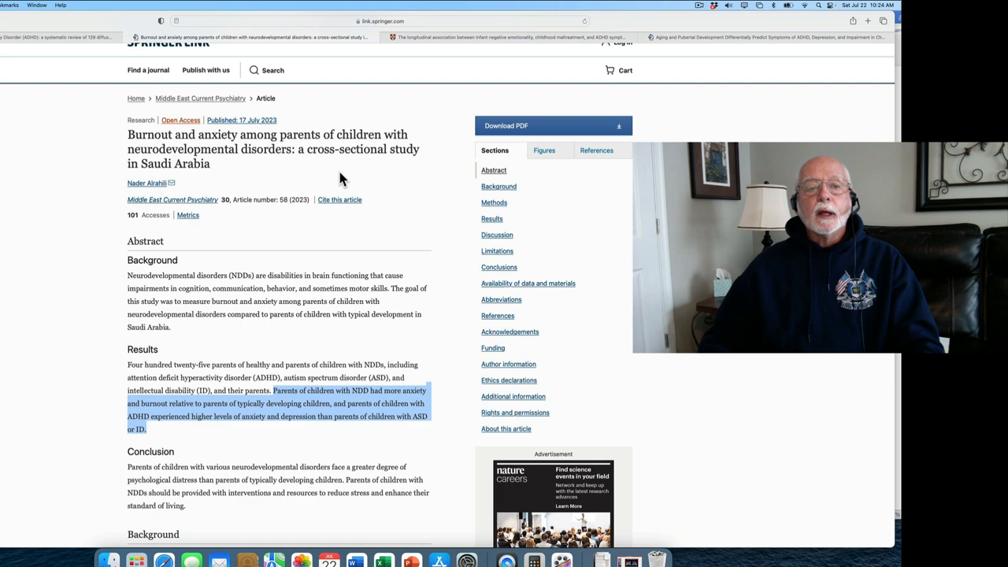
scroll(up, 3)
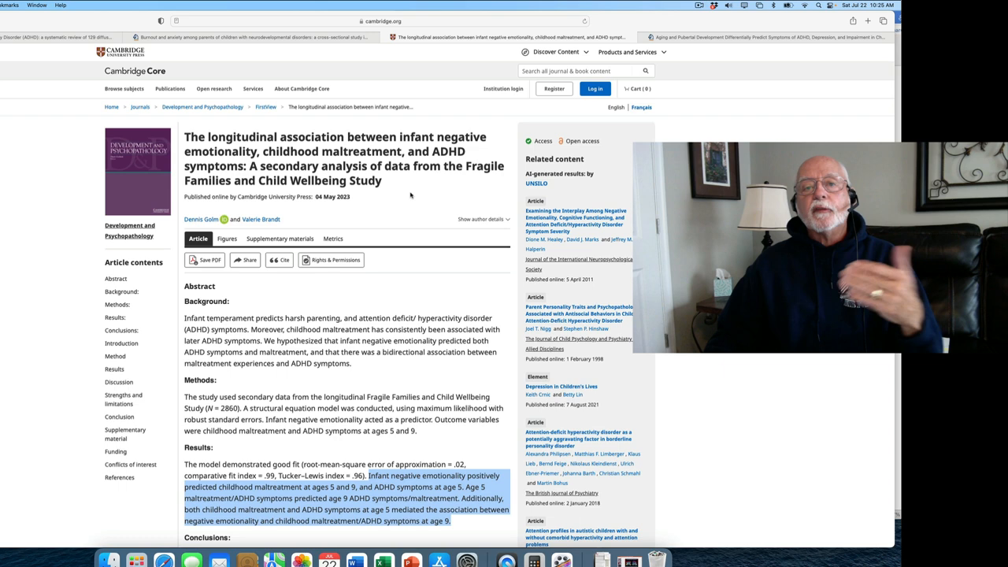
- Scroll the Cambridge Core article down to its Conclusions and Keywords
scroll(down, 3)
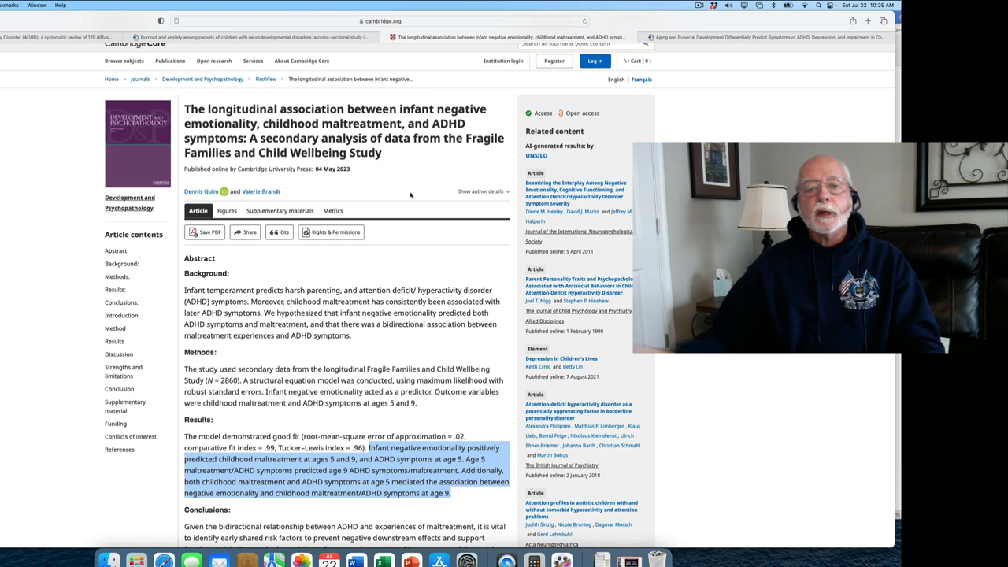
scroll(down, 3)
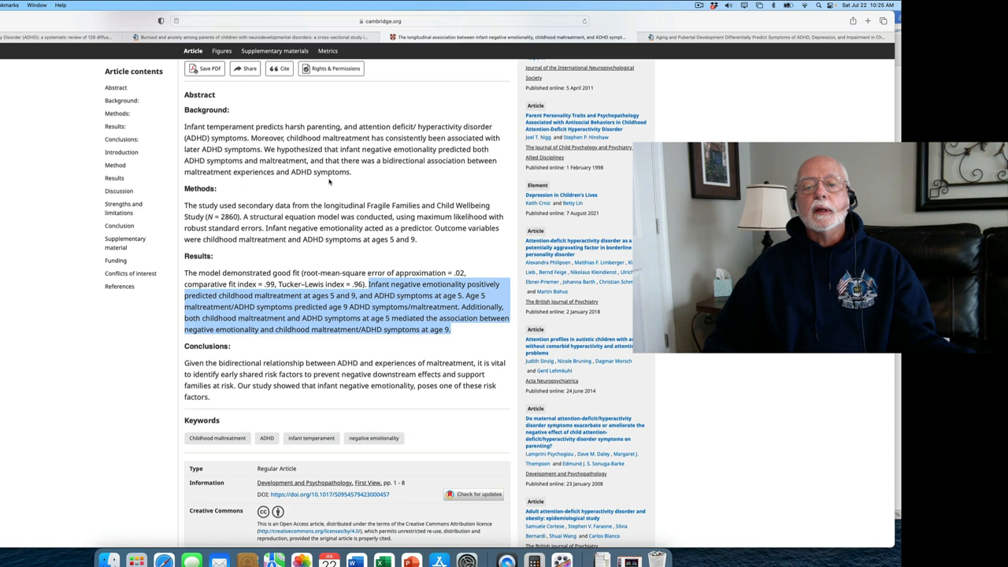
- Scroll down, back up, then down again through the aging and puberty ADHD abstract
scroll(down, 3)
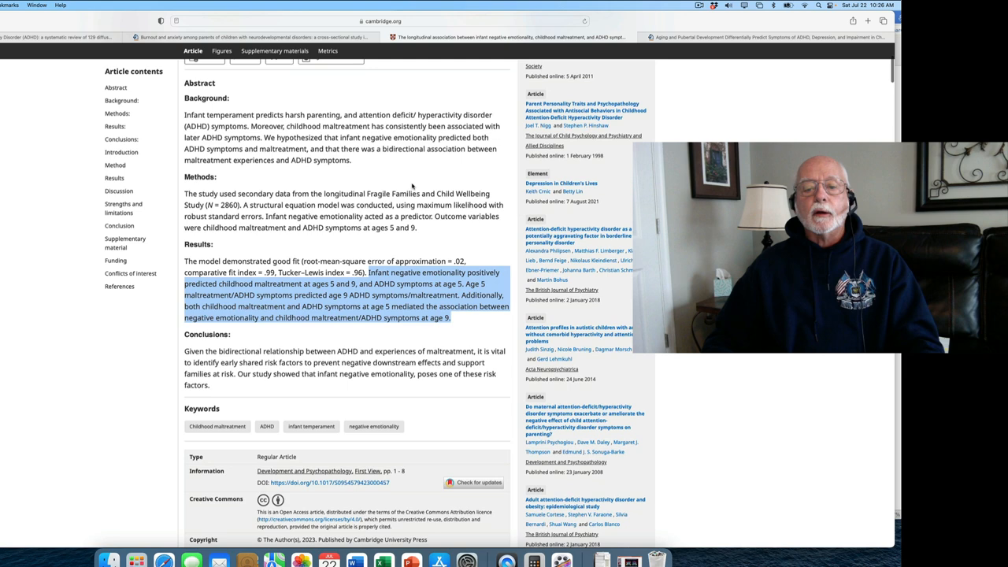
scroll(down, 3)
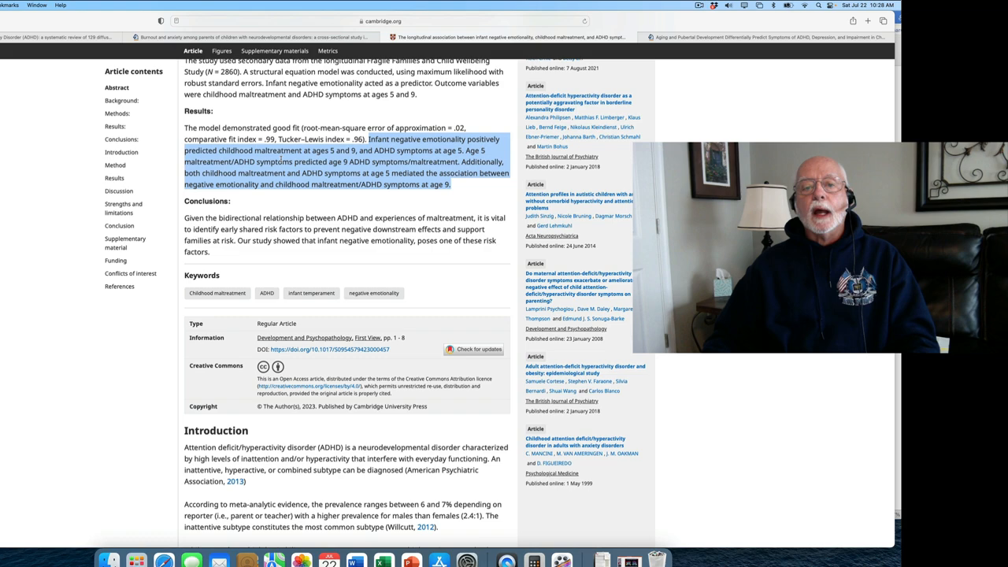
scroll(up, 3)
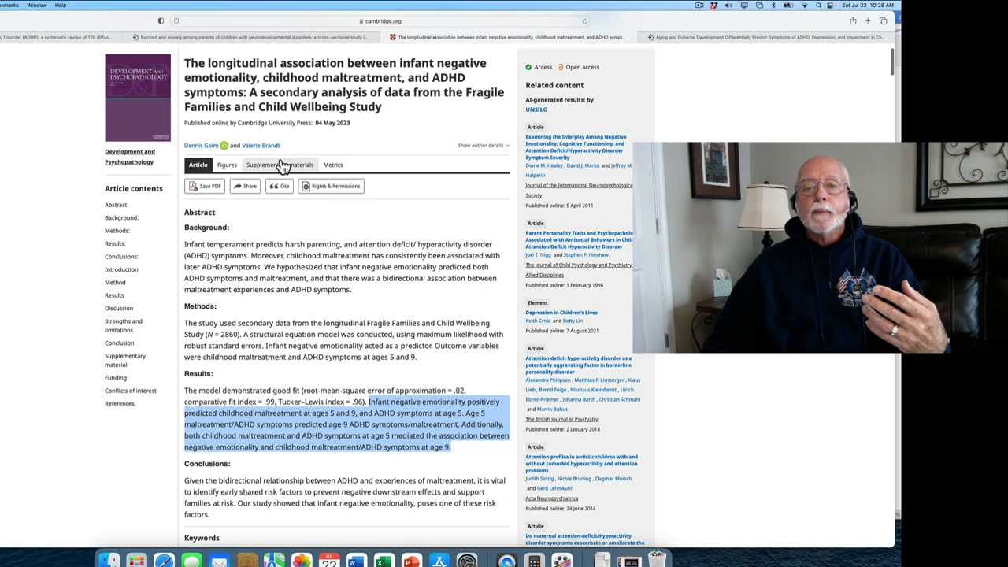
scroll(up, 3)
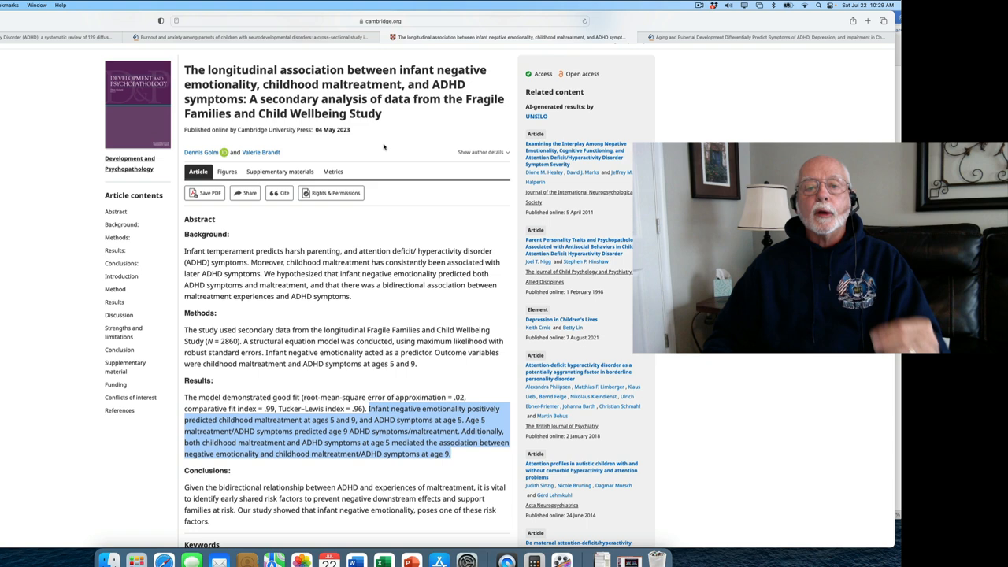
scroll(down, 3)
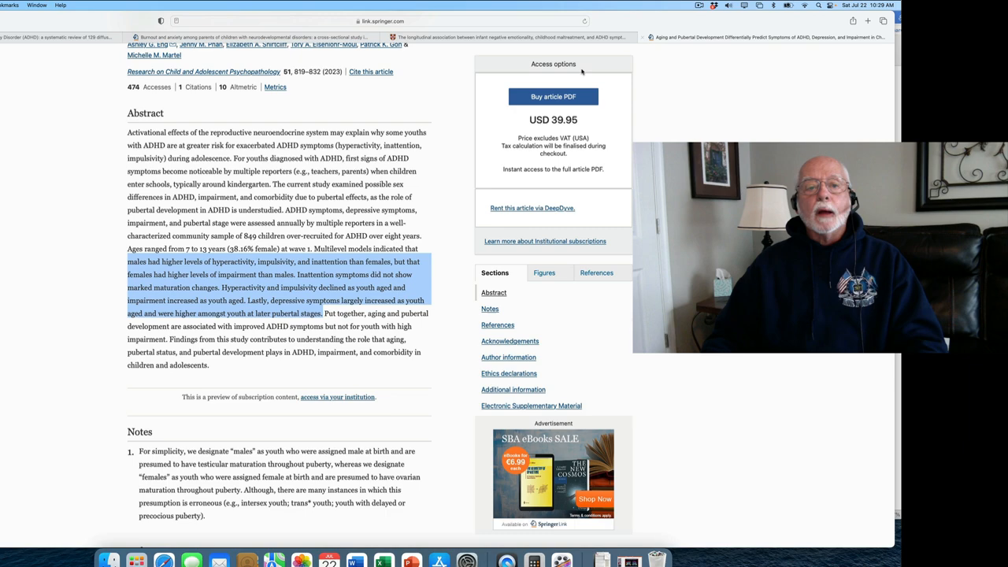
scroll(up, 3)
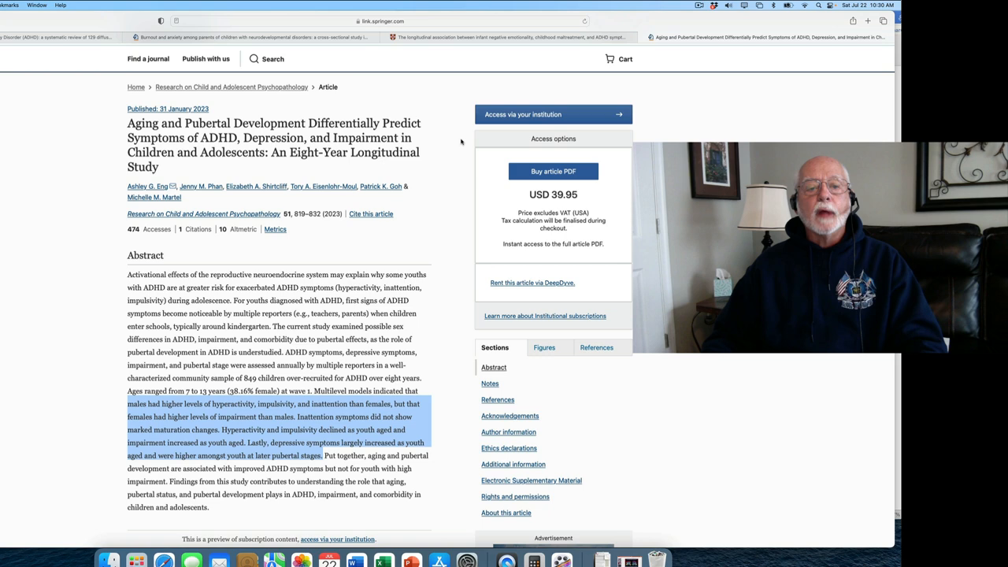
scroll(up, 3)
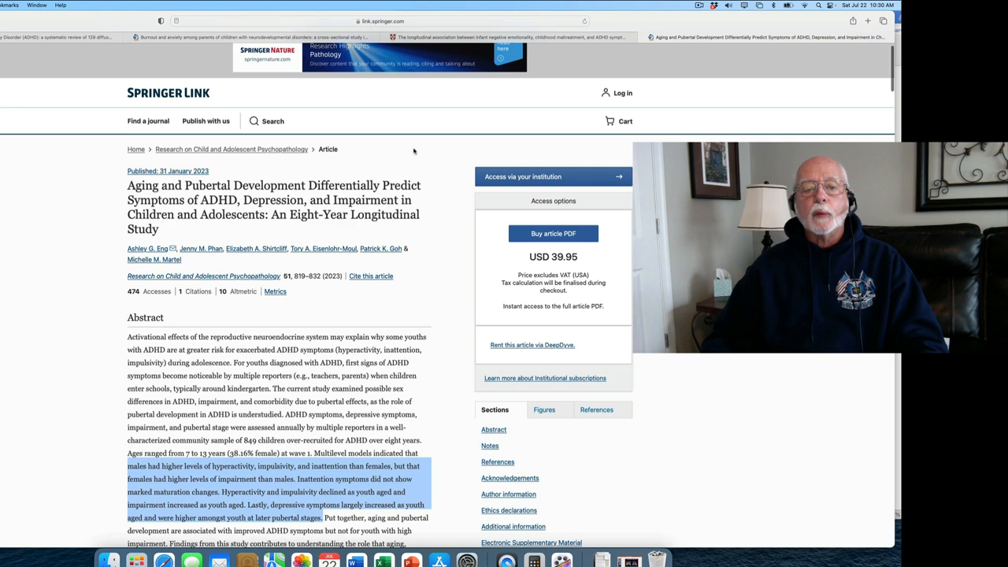
scroll(down, 3)
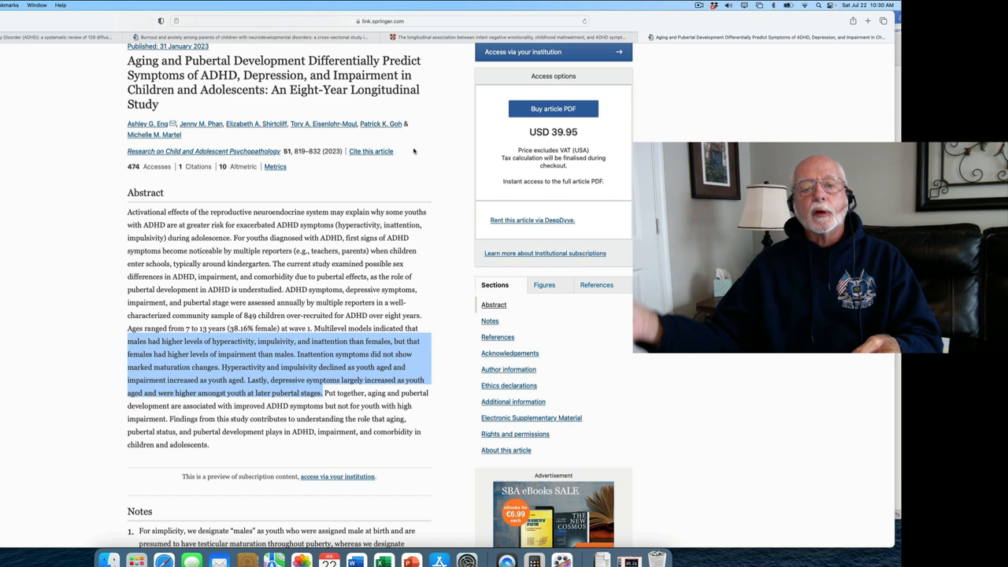
scroll(down, 3)
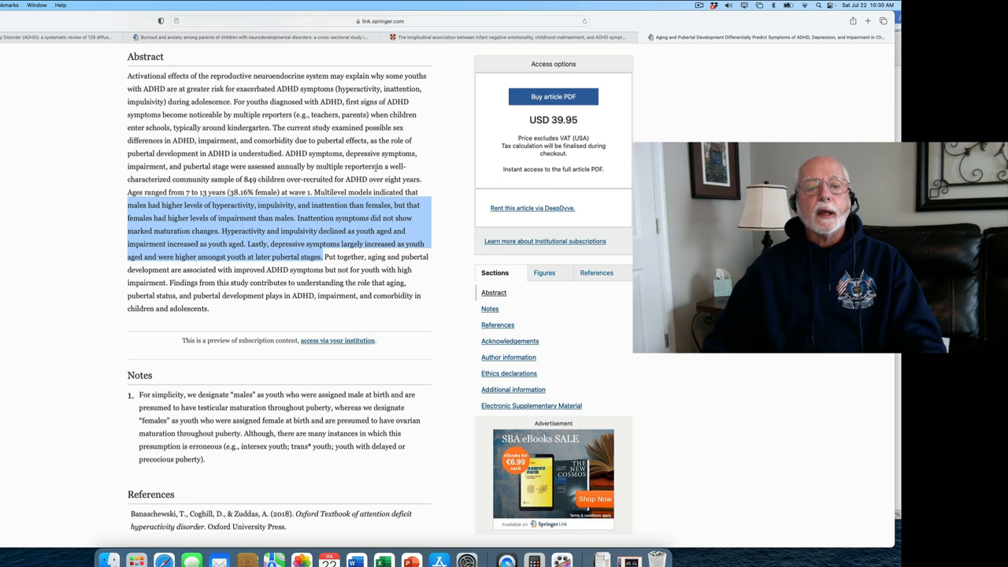
scroll(down, 3)
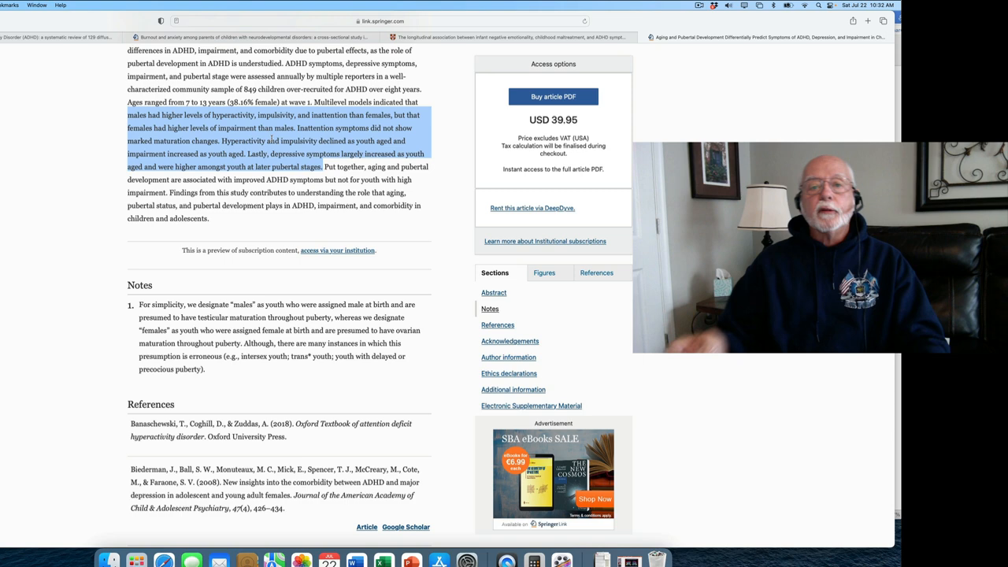
scroll(up, 3)
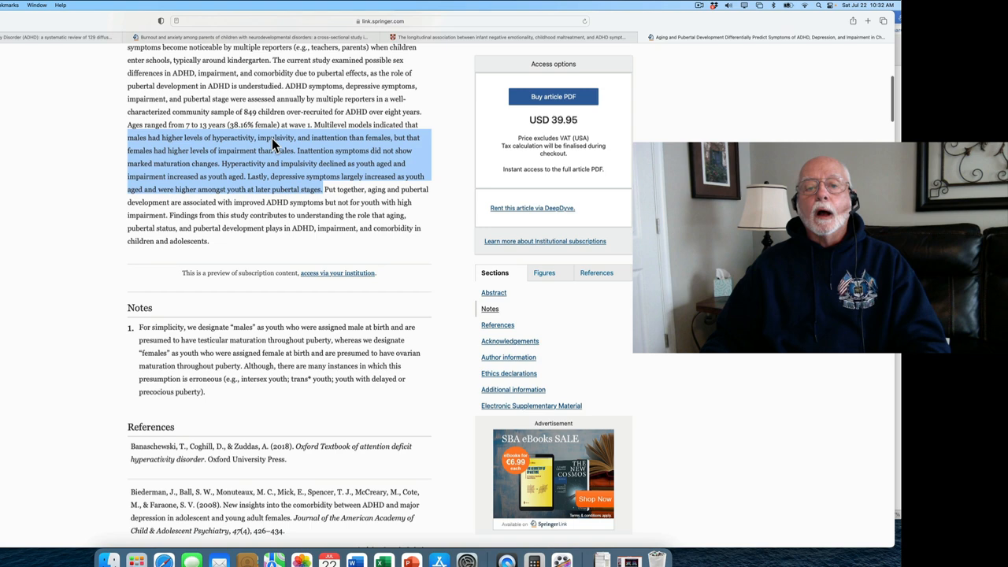
scroll(up, 3)
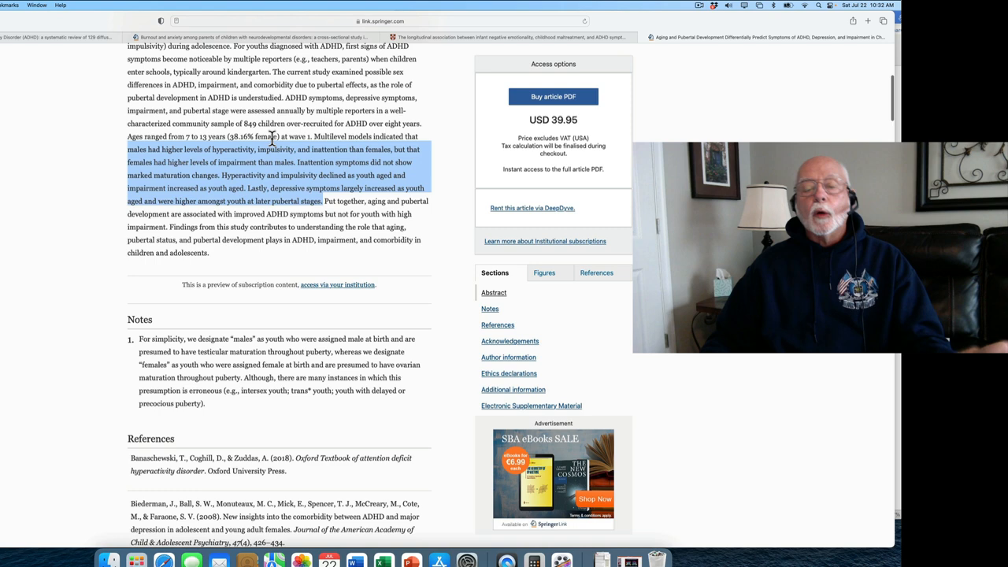
scroll(down, 3)
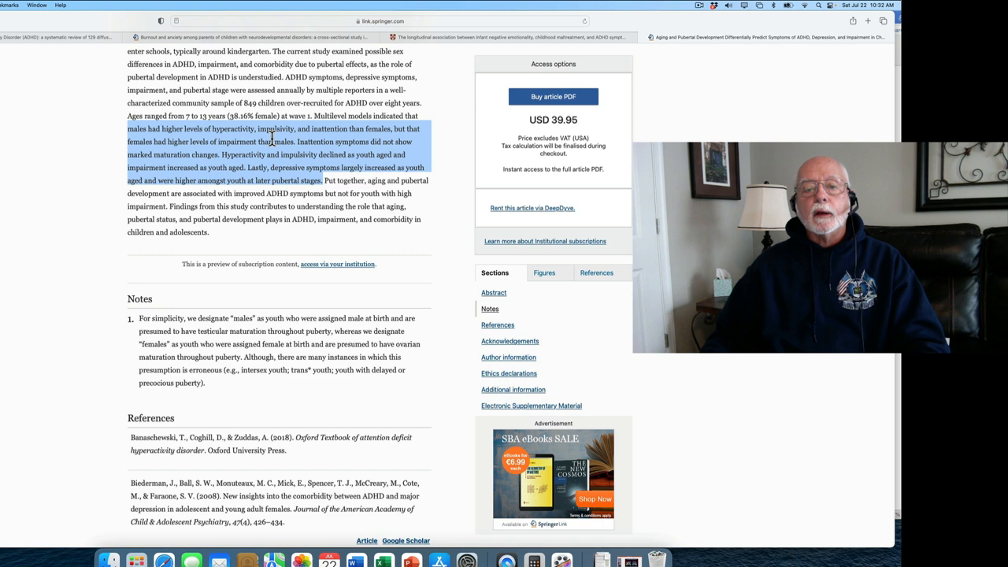
scroll(up, 3)
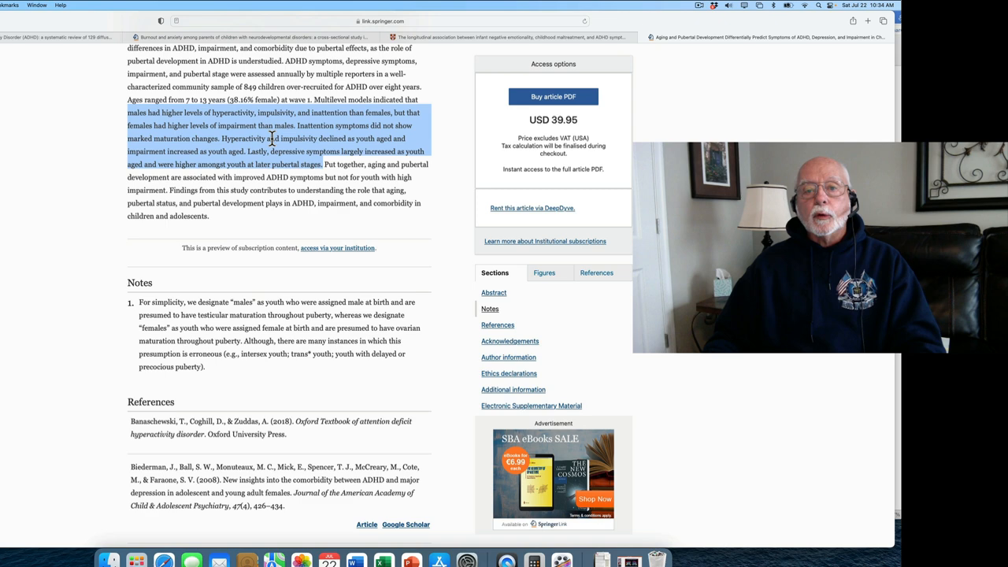
scroll(up, 3)
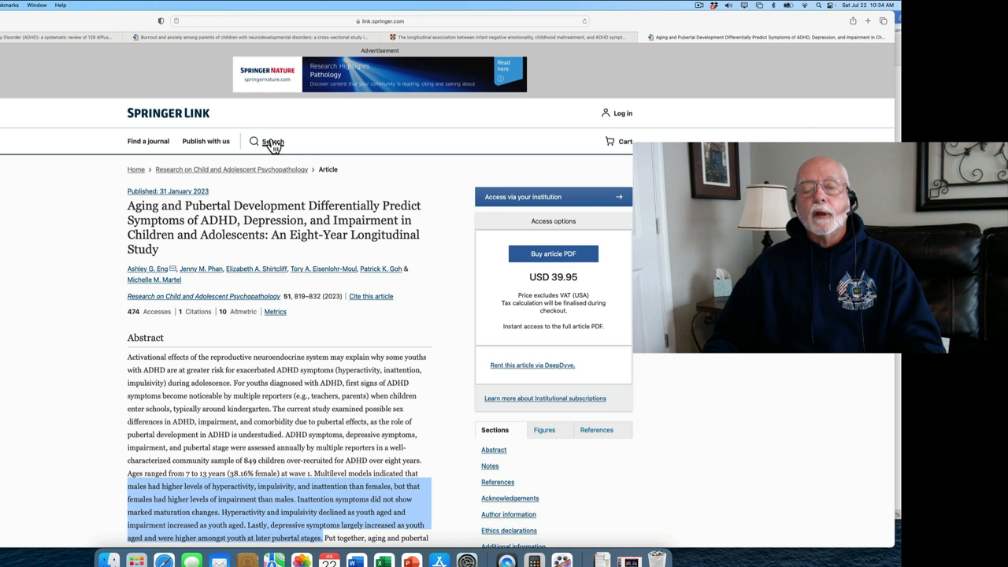